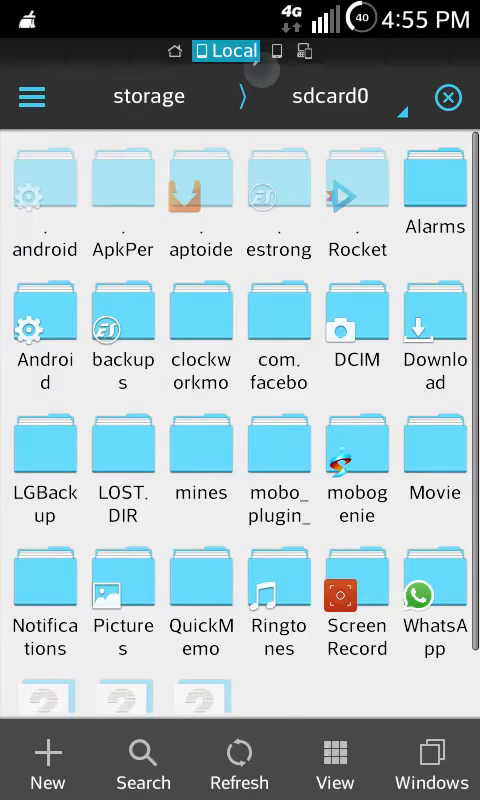
Open the mines folder on sdcard0 and the Universal Init.d Support installer.
{"action": "double_click", "coordinate": [120, 340]}
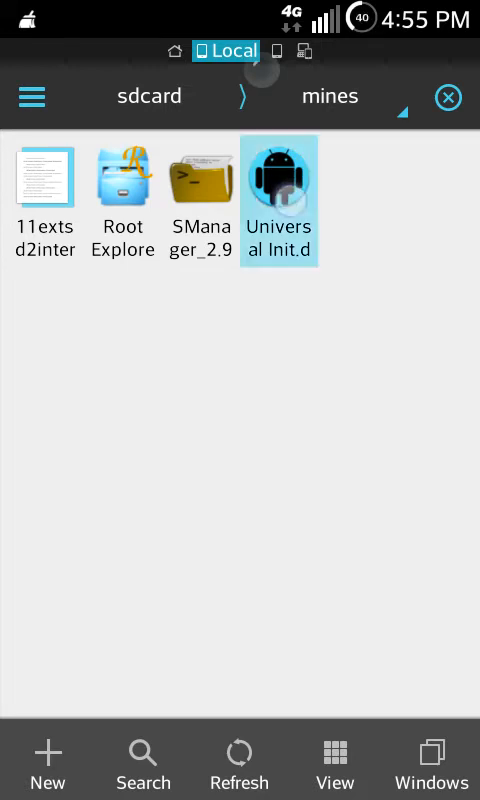
{"action": "left_click", "coordinate": [279, 178]}
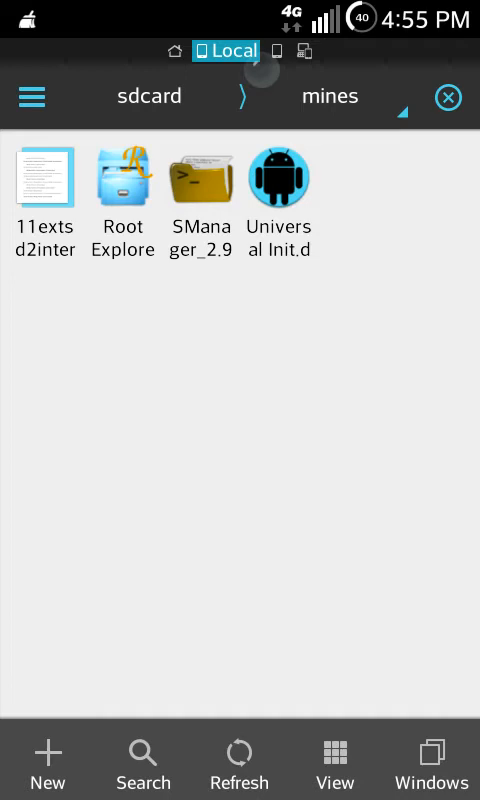
{"action": "left_click", "coordinate": [44, 185]}
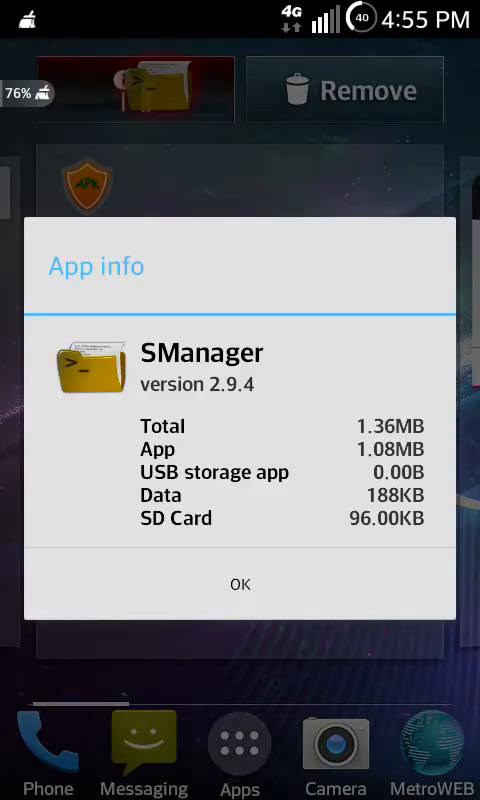
Dismiss the SManager 2.9.4 and Sound Effects app info details.
{"action": "left_click", "coordinate": [240, 584]}
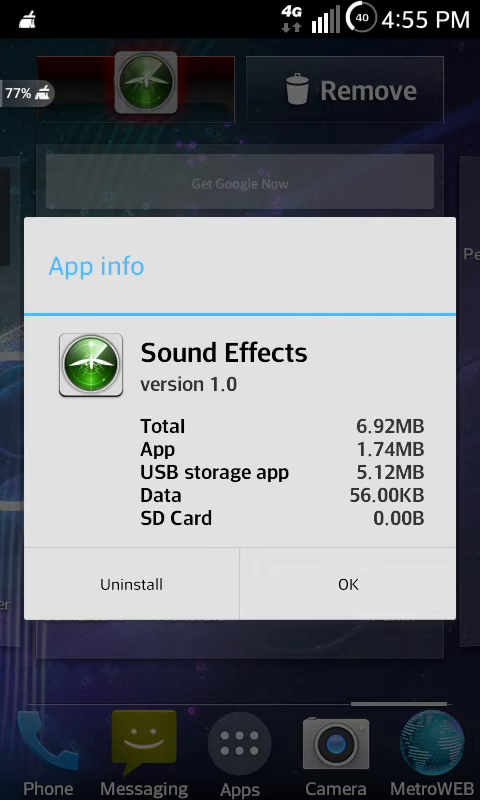
{"action": "left_click", "coordinate": [350, 584]}
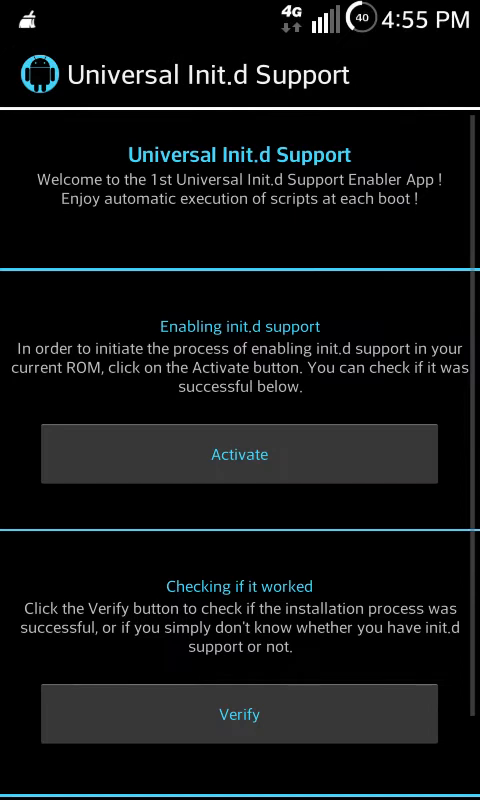
Activate init.d support in Universal Init.d Support and verify it.
{"action": "left_click", "coordinate": [239, 454]}
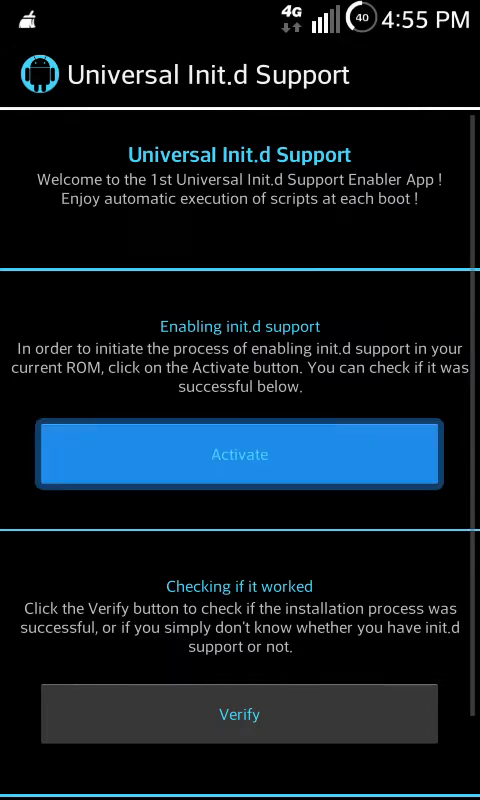
{"action": "left_click", "coordinate": [239, 454]}
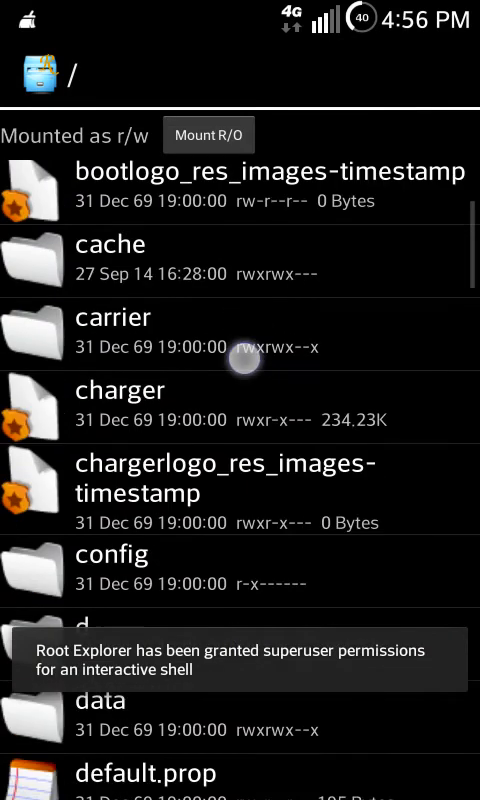
Browse to sdcard/mines in Root Explorer to reach the swap script.
{"action": "scroll", "scroll_direction": "down", "scroll_amount": 3}
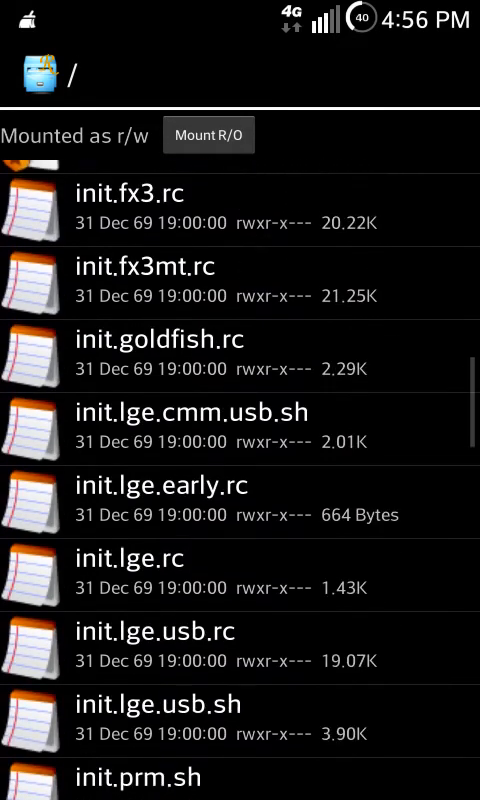
{"action": "scroll", "scroll_direction": "down", "scroll_amount": 3}
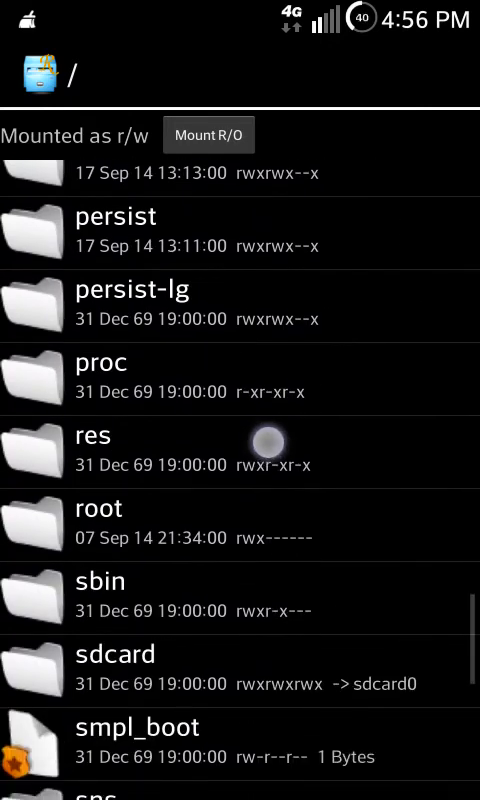
{"action": "scroll", "scroll_direction": "down", "scroll_amount": 3}
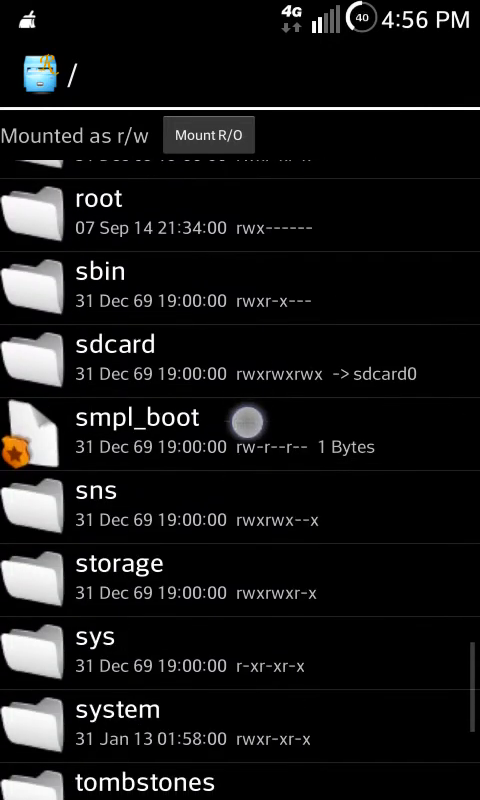
{"action": "left_click", "coordinate": [120, 580]}
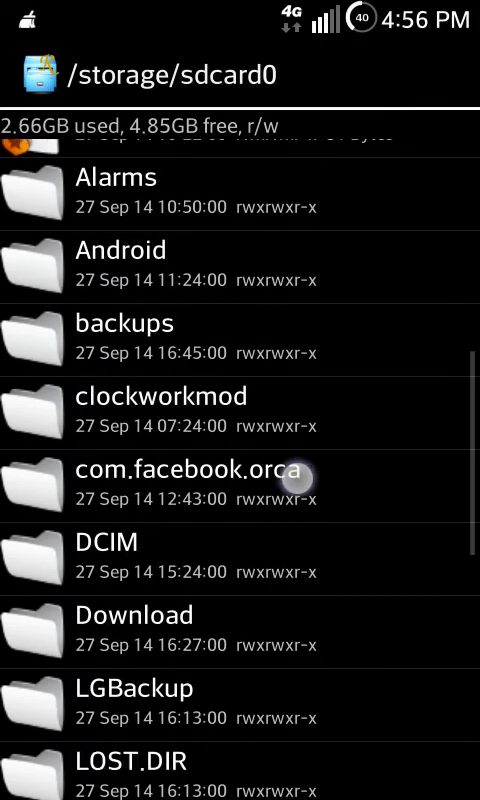
{"action": "scroll", "scroll_direction": "down", "scroll_amount": 3}
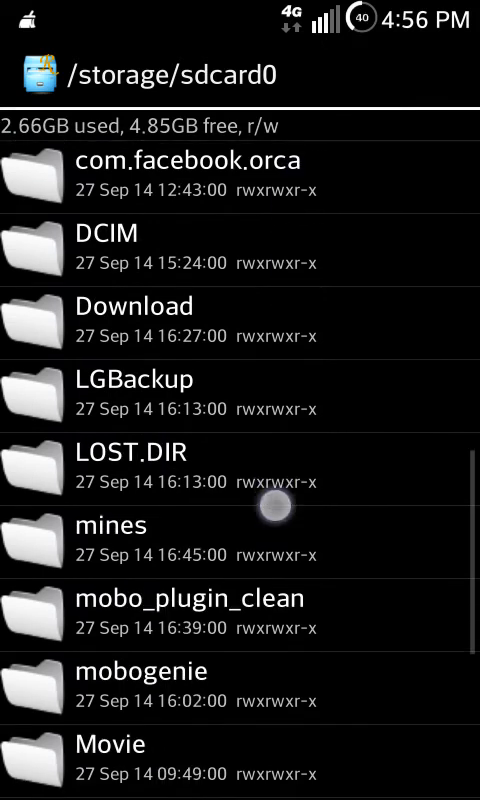
{"action": "left_click", "coordinate": [115, 525]}
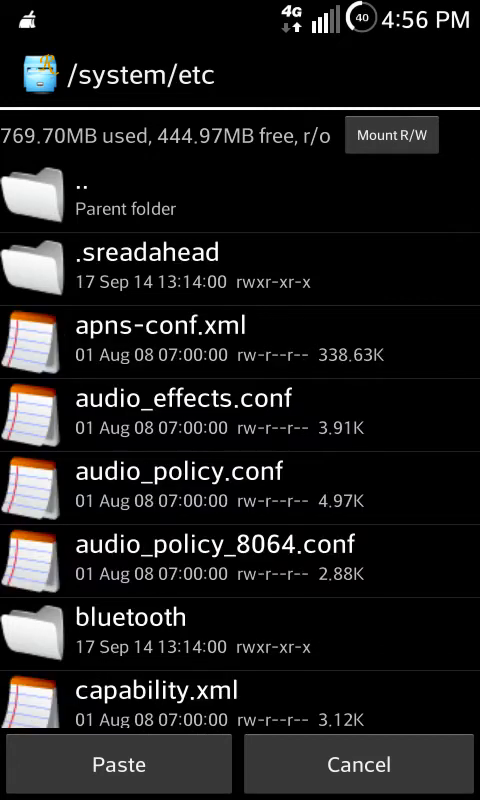
Mount init.d read-write and paste 11extsd2internalsd.txt, overwriting the existing file.
{"action": "scroll", "scroll_direction": "down", "scroll_amount": 3}
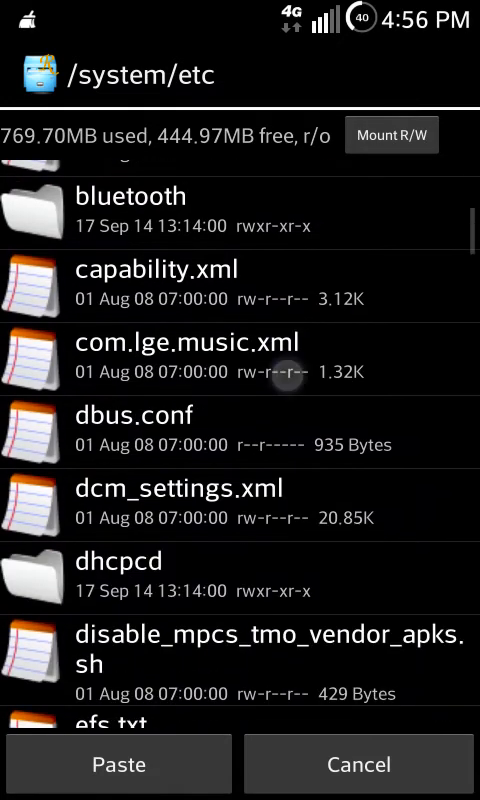
{"action": "scroll", "scroll_direction": "down", "scroll_amount": 3}
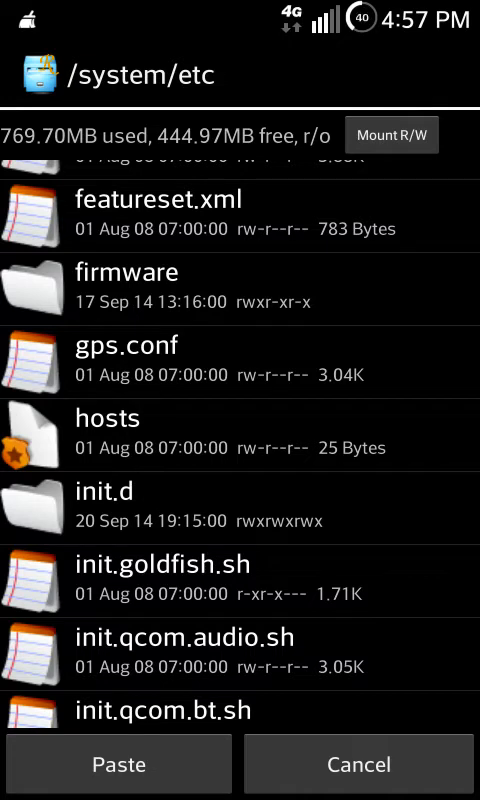
{"action": "left_click", "coordinate": [110, 510]}
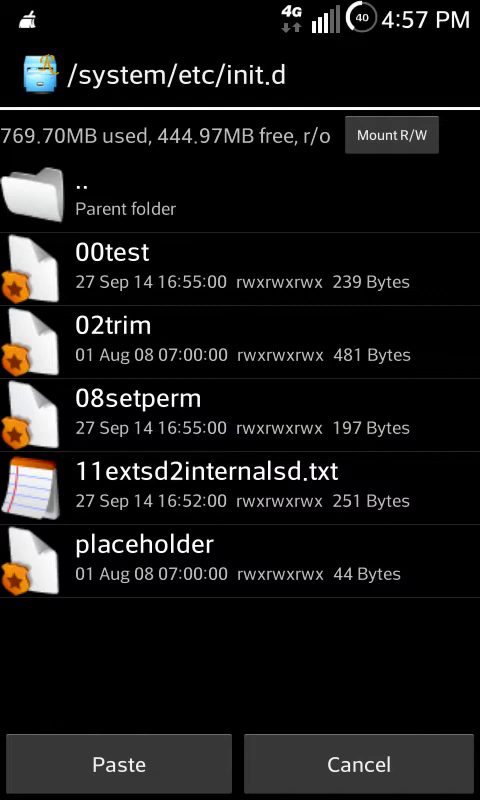
{"action": "left_click", "coordinate": [391, 134]}
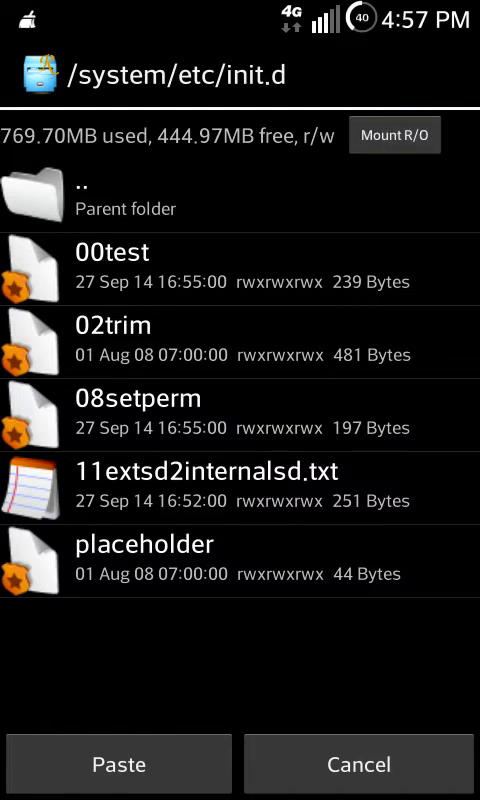
{"action": "left_click", "coordinate": [119, 763]}
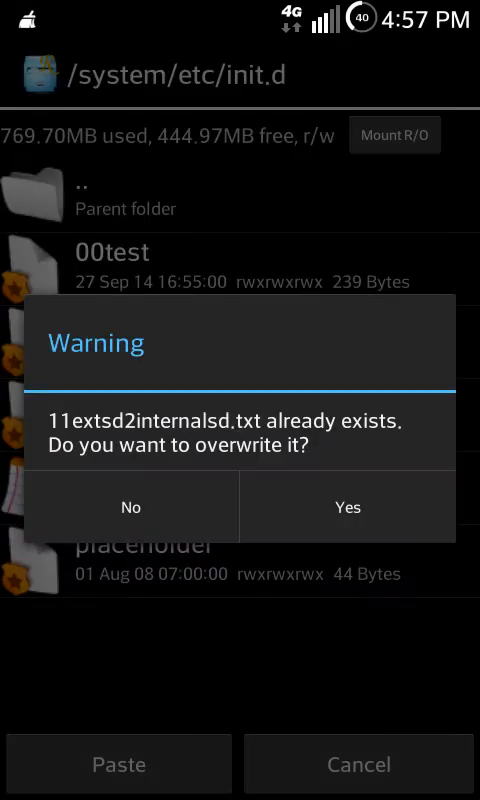
{"action": "left_click", "coordinate": [347, 507]}
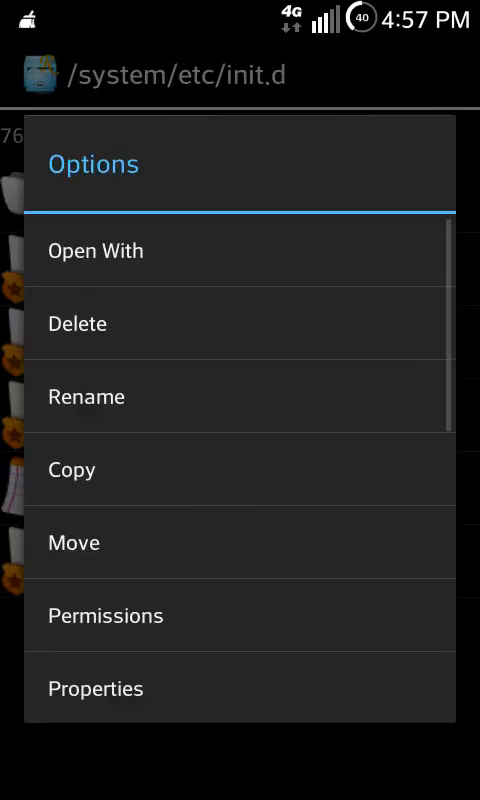
Grant 11extsd2internalsd.txt read, write and execute for owner, group and others.
{"action": "left_click", "coordinate": [105, 615]}
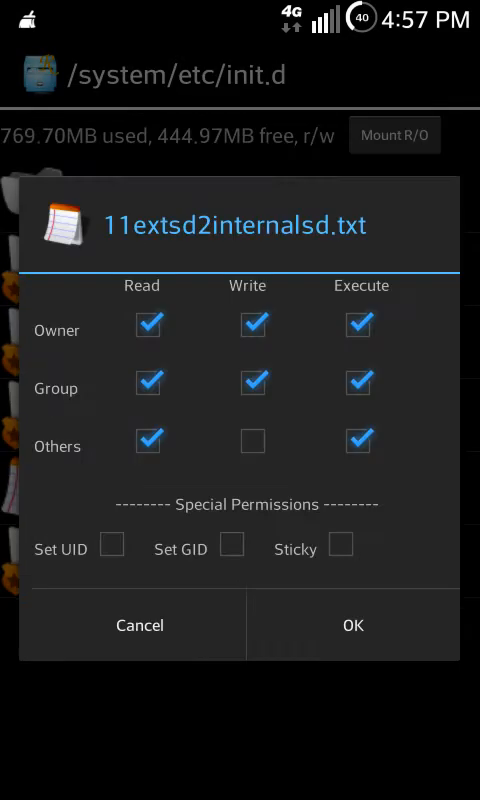
{"action": "left_click", "coordinate": [250, 441]}
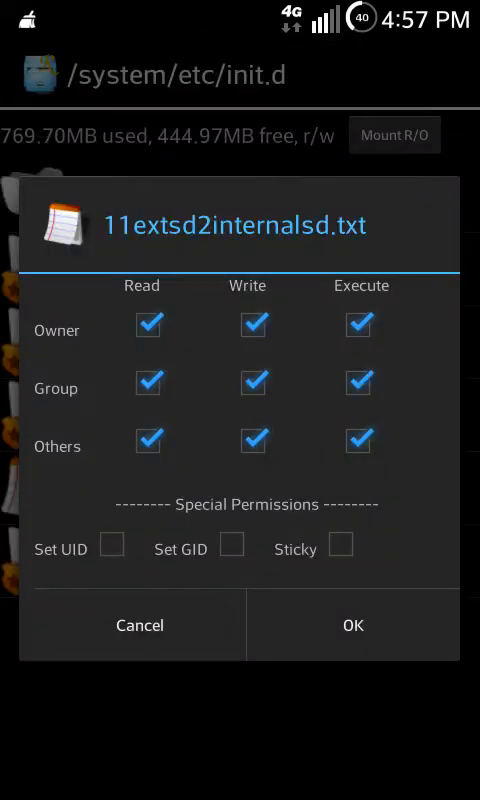
{"action": "left_click", "coordinate": [352, 625]}
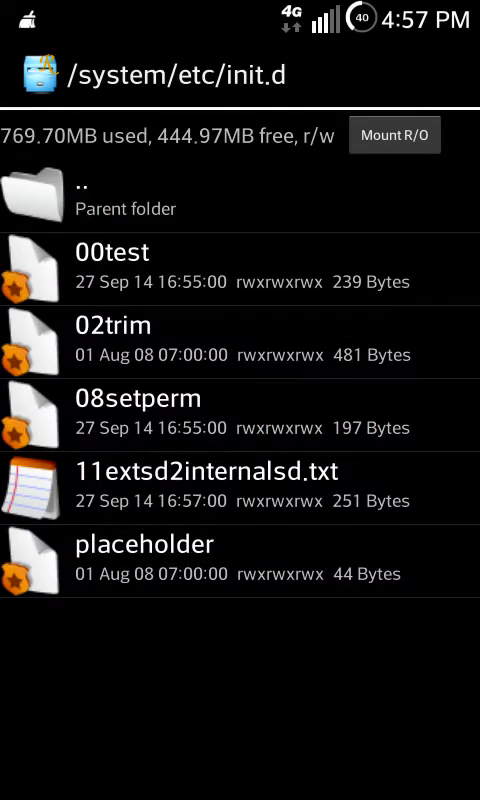
{"action": "left_click", "coordinate": [393, 134]}
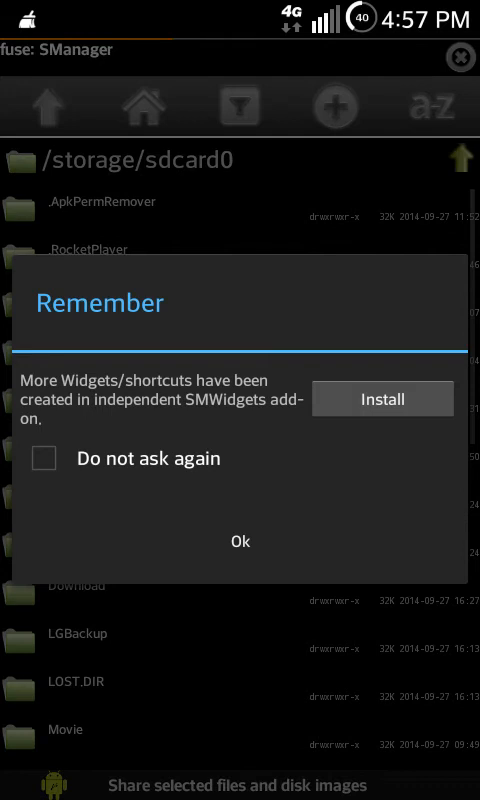
Dismiss the widgets reminder and go up from the SD card to /system/etc/init.d.
{"action": "left_click", "coordinate": [238, 540]}
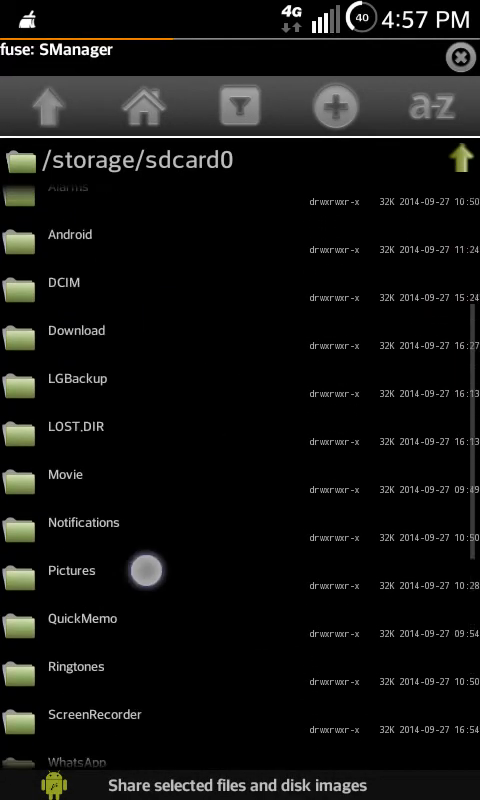
{"action": "left_click", "coordinate": [49, 104]}
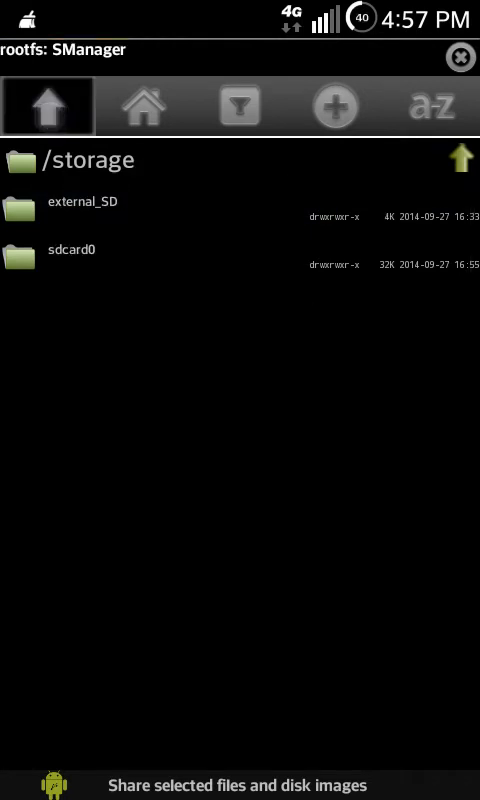
{"action": "left_click", "coordinate": [46, 105]}
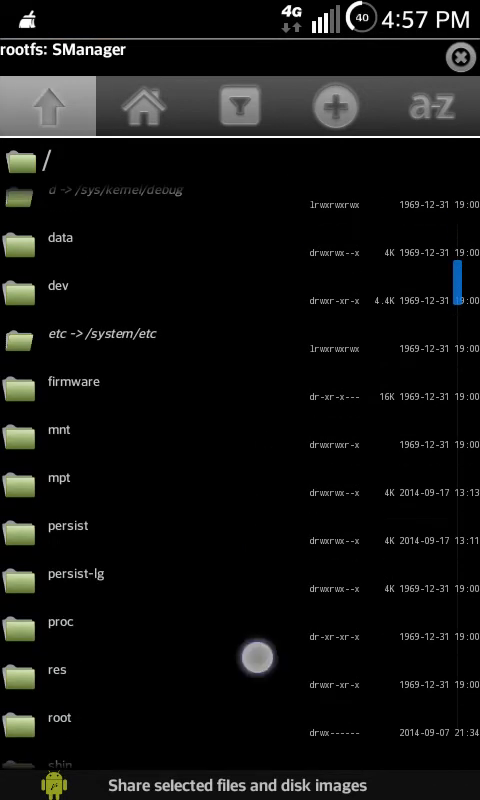
{"action": "scroll", "scroll_direction": "down", "scroll_amount": 3}
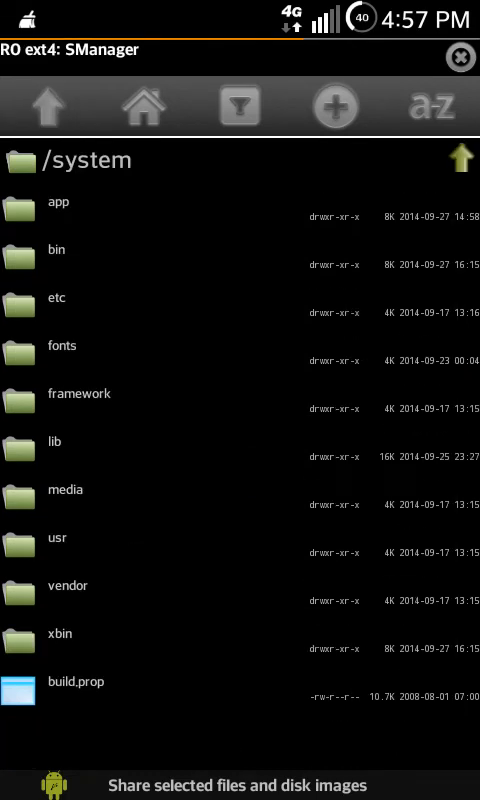
{"action": "left_click", "coordinate": [57, 298]}
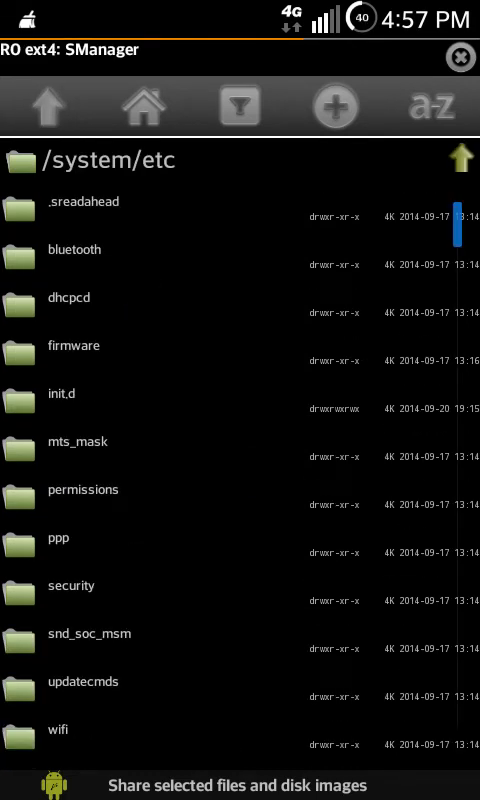
{"action": "left_click", "coordinate": [222, 639]}
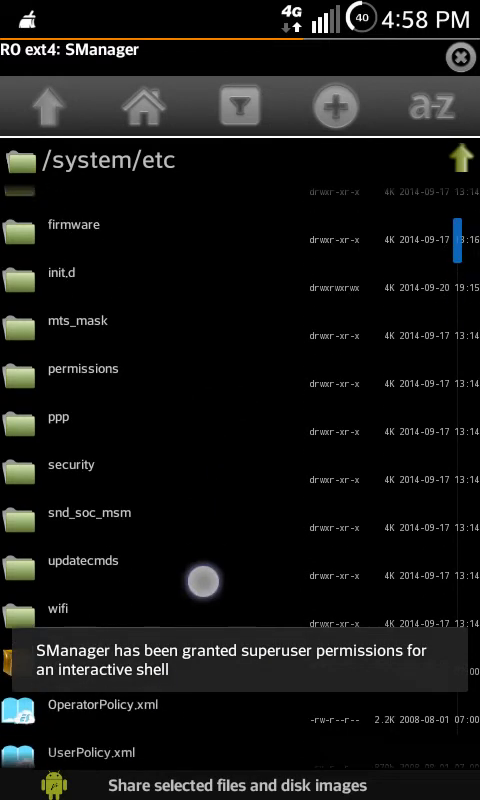
{"action": "scroll", "scroll_direction": "down", "scroll_amount": 3}
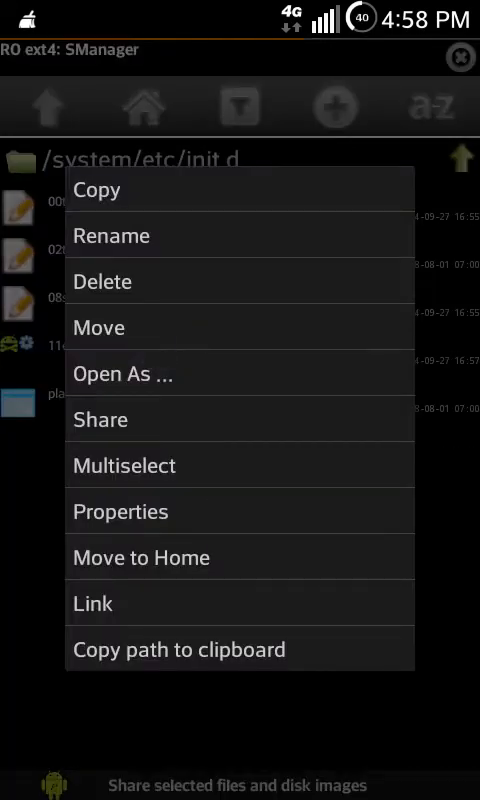
Open 11extsd2internalsd.txt as a script with the Su and Boot options enabled.
{"action": "left_click", "coordinate": [123, 373]}
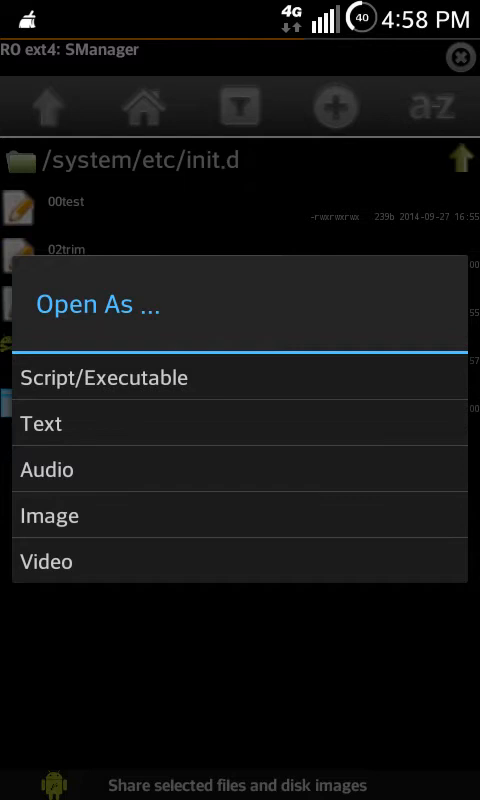
{"action": "left_click", "coordinate": [104, 377]}
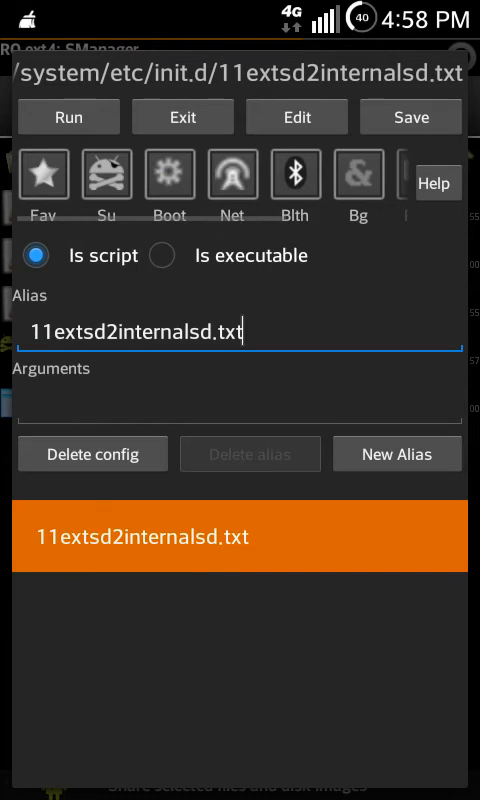
{"action": "left_click", "coordinate": [106, 175]}
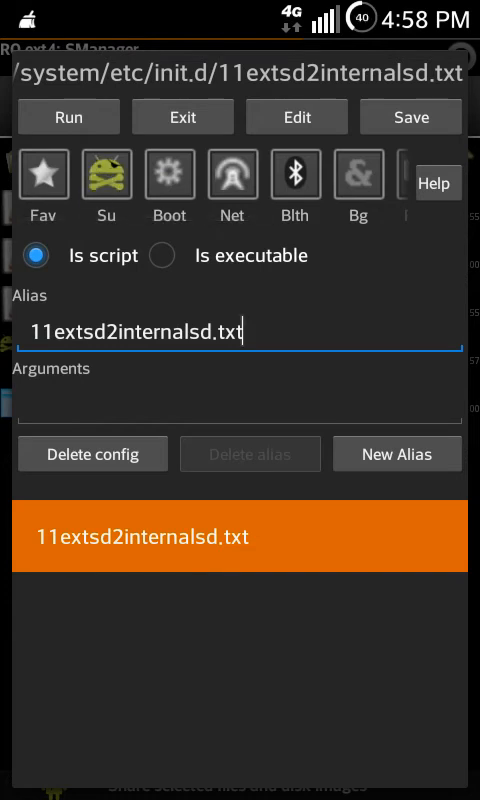
{"action": "left_click", "coordinate": [168, 173]}
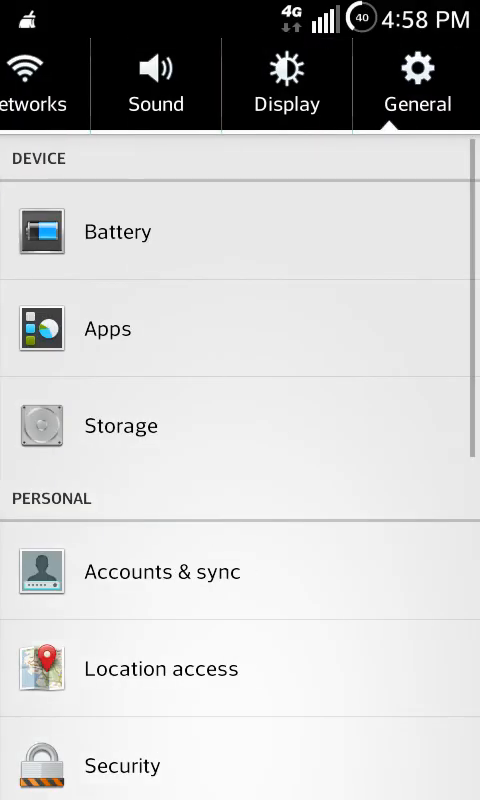
View the Storage page showing 7.51GB internal and a 1.27GB SD card.
{"action": "left_click", "coordinate": [120, 425]}
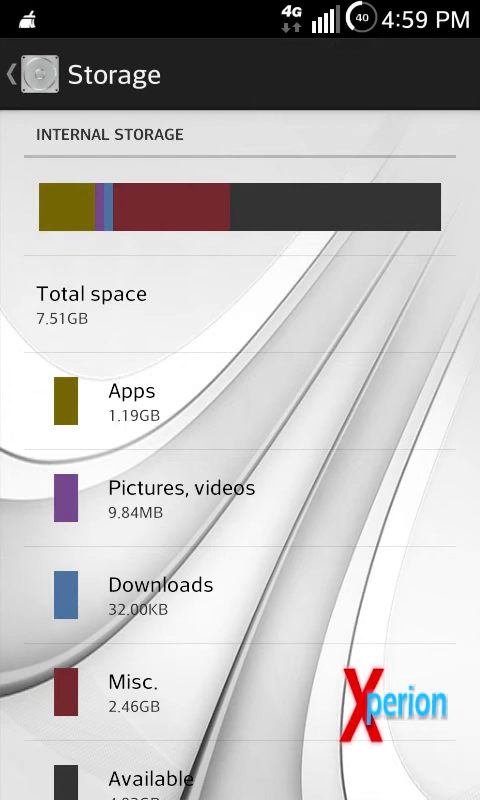
{"action": "scroll", "scroll_direction": "down", "scroll_amount": 3}
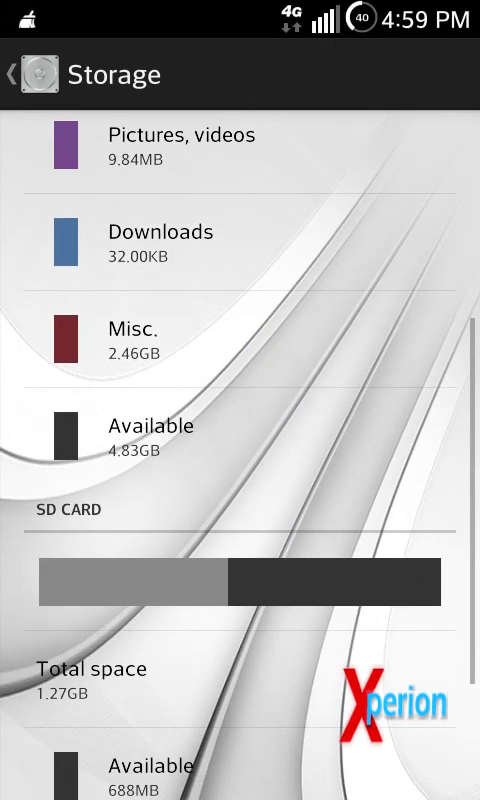
{"action": "scroll", "scroll_direction": "down", "scroll_amount": 3}
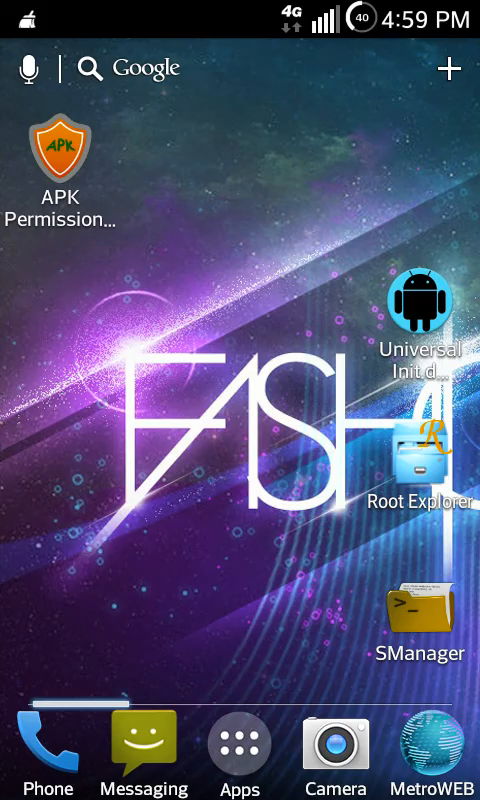
Add a Link2SD shortcut to the home screen and launch Link2SD.
{"action": "left_click", "coordinate": [240, 746]}
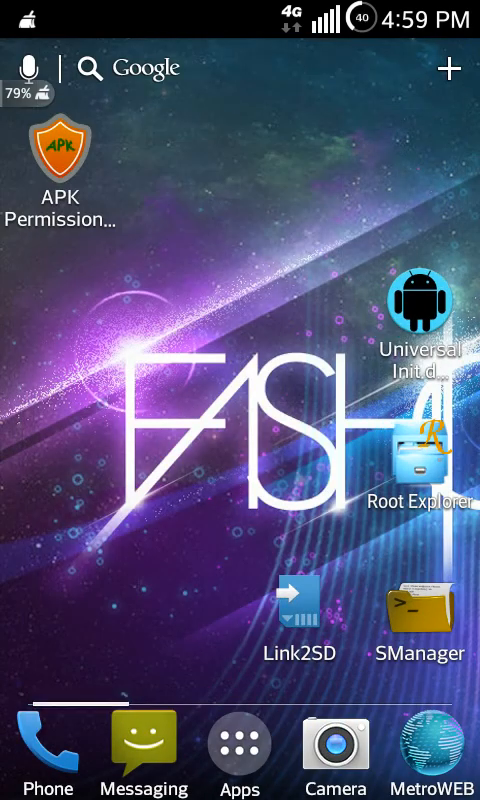
{"action": "left_click", "coordinate": [299, 605]}
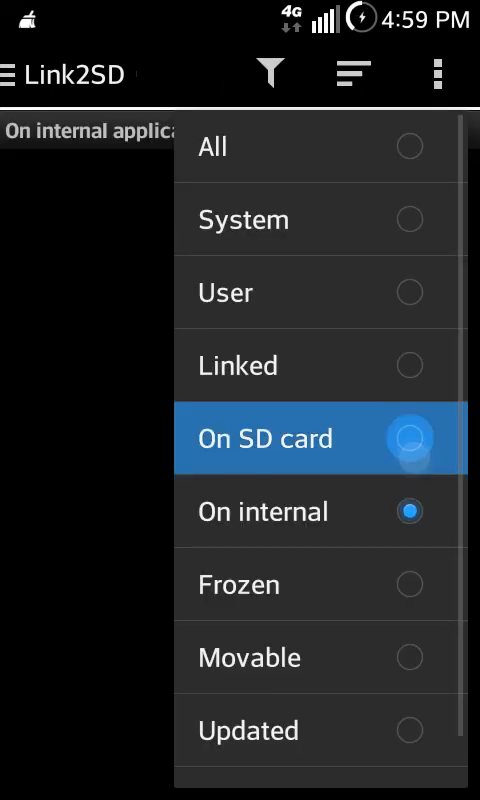
Filter Link2SD to the 40 apps on the SD card and dismiss the convert-app warning.
{"action": "left_click", "coordinate": [265, 439]}
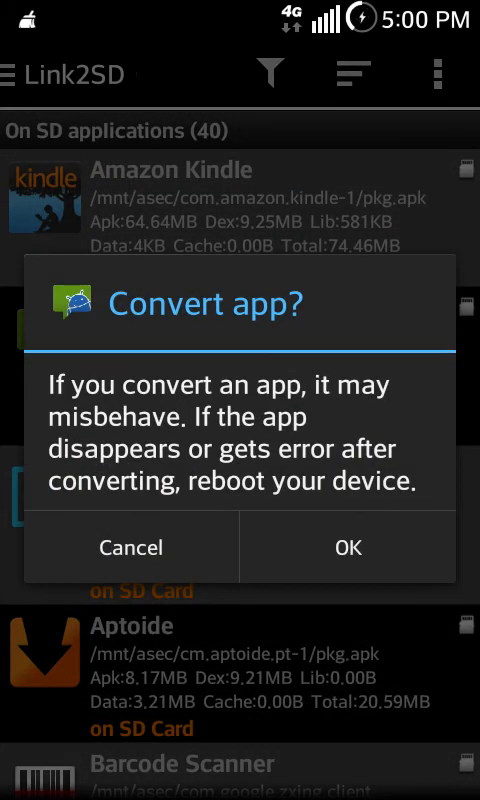
{"action": "left_click", "coordinate": [437, 75]}
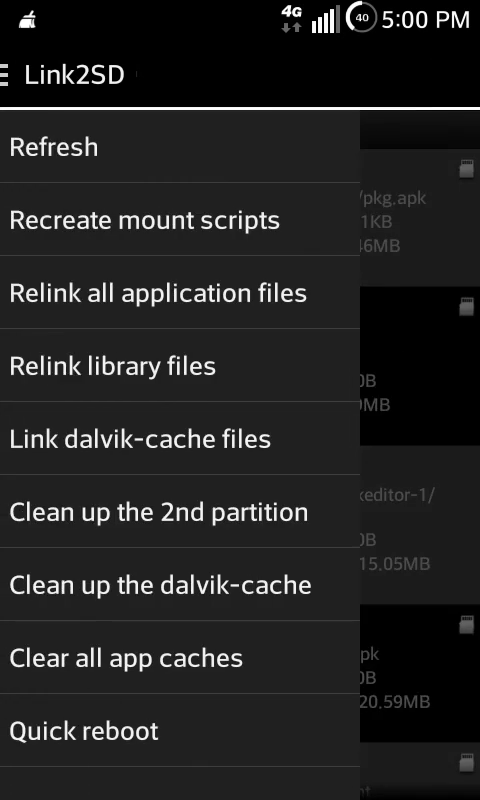